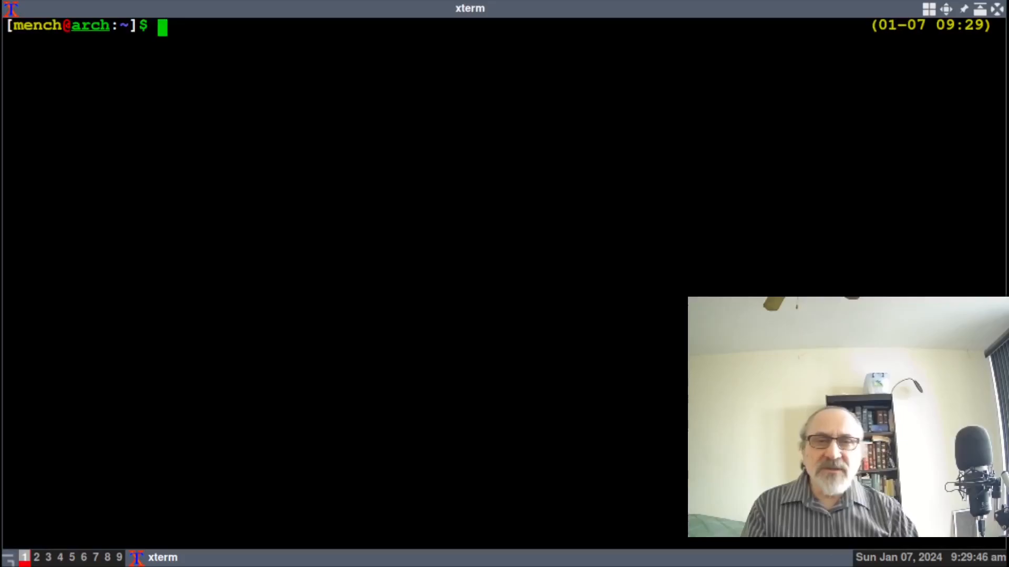
{"action": "type", "text": "skdjflsjf"}
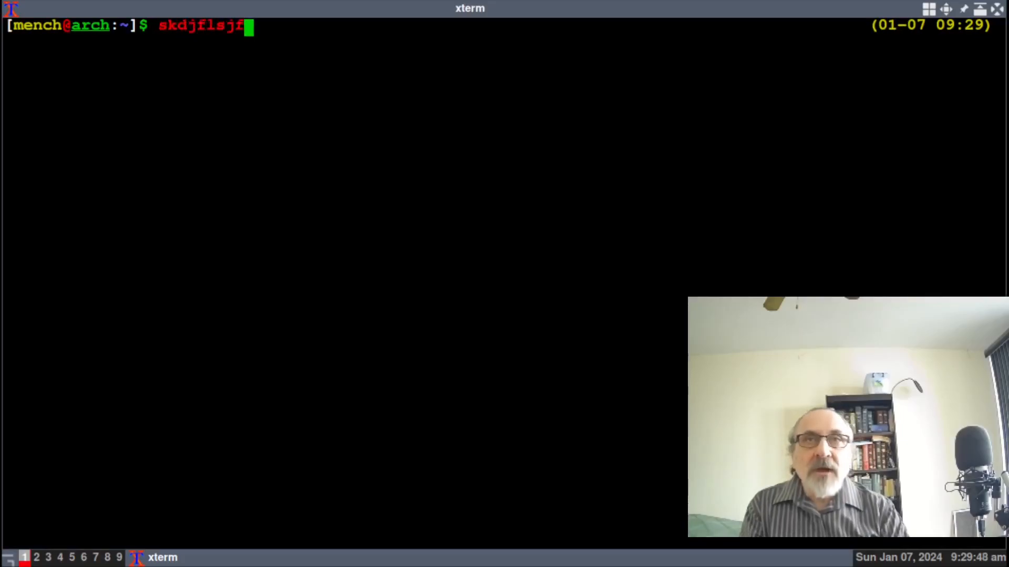
{"action": "type", "text": "sdlfjsldfj;ajf;sdkjfsdl;kjfsdljsdfl;"}
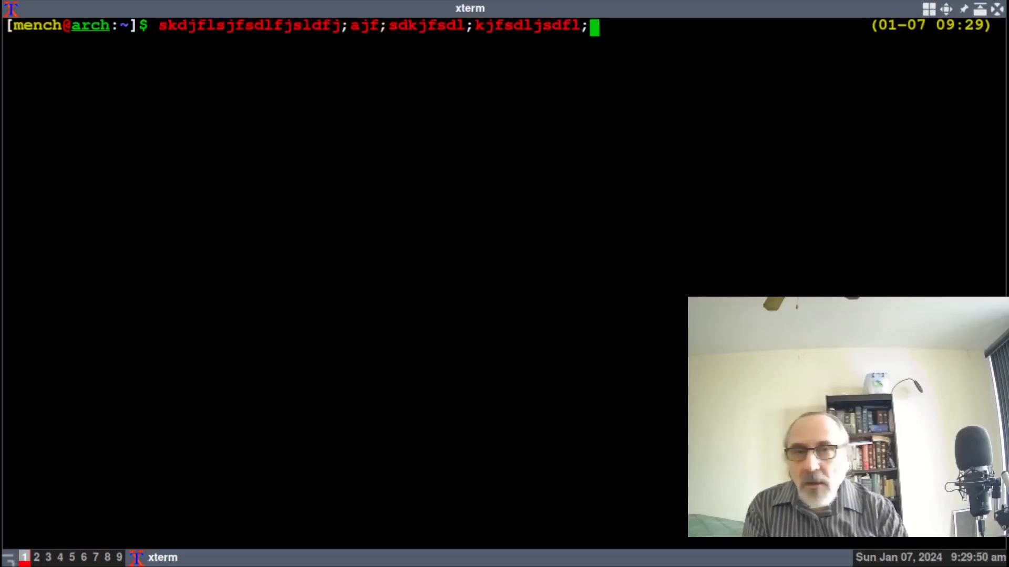
{"action": "type", "text": "fjfjfjfjfksl"}
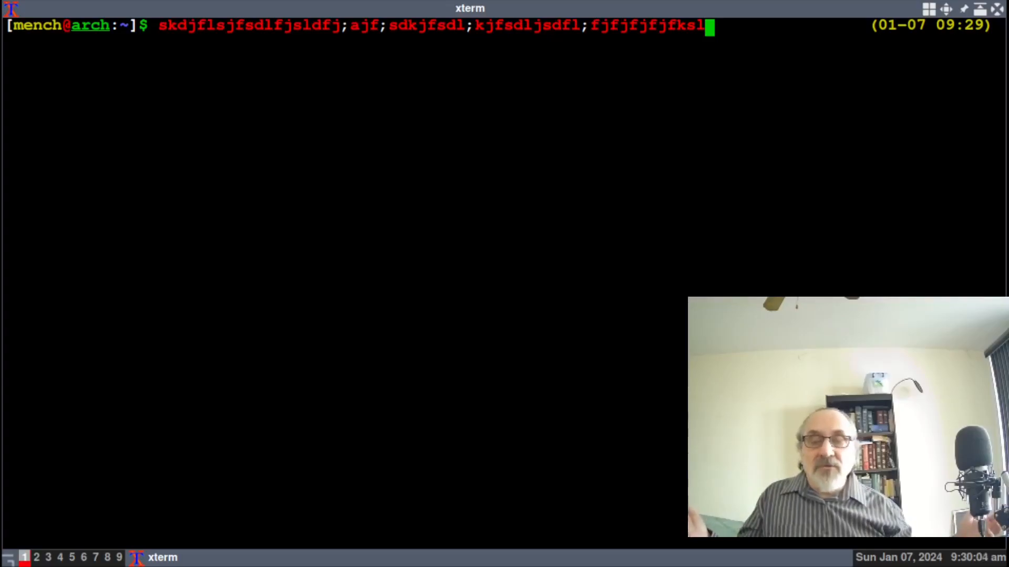
{"action": "type", "text": "jslfjkl"}
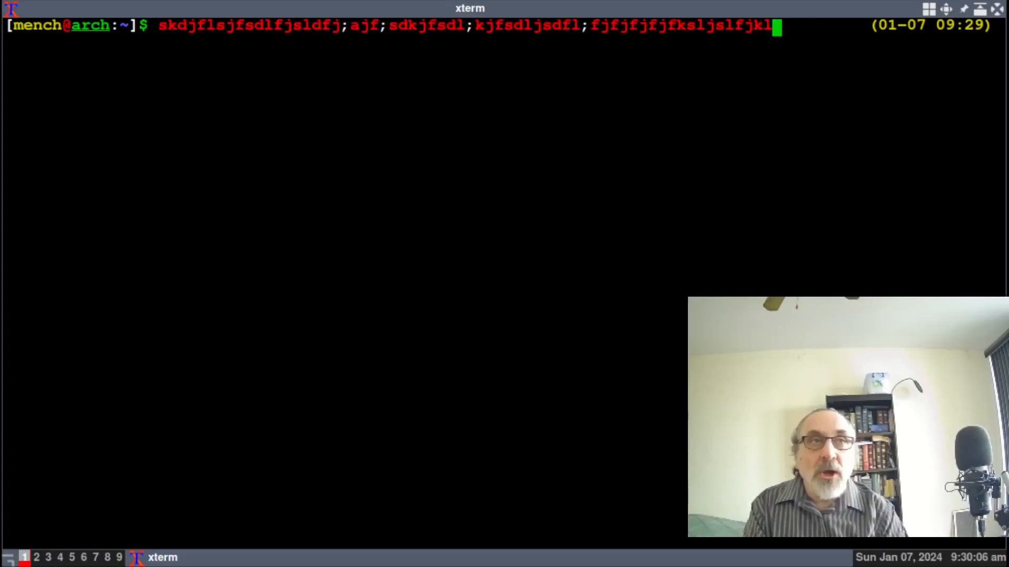
{"action": "type", "text": "djfsdlfjsldjf"}
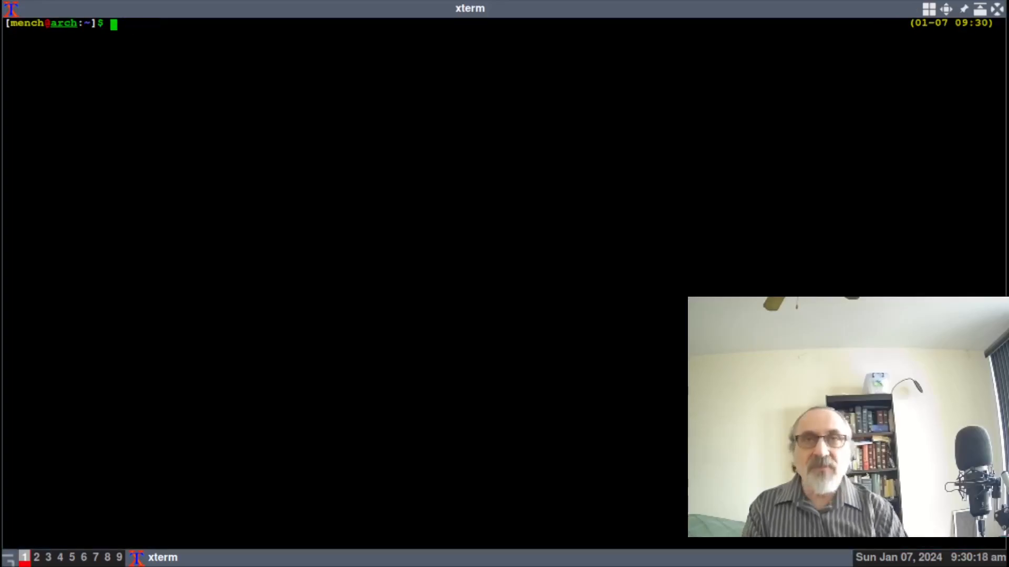
{"action": "type", "text": "weather"}
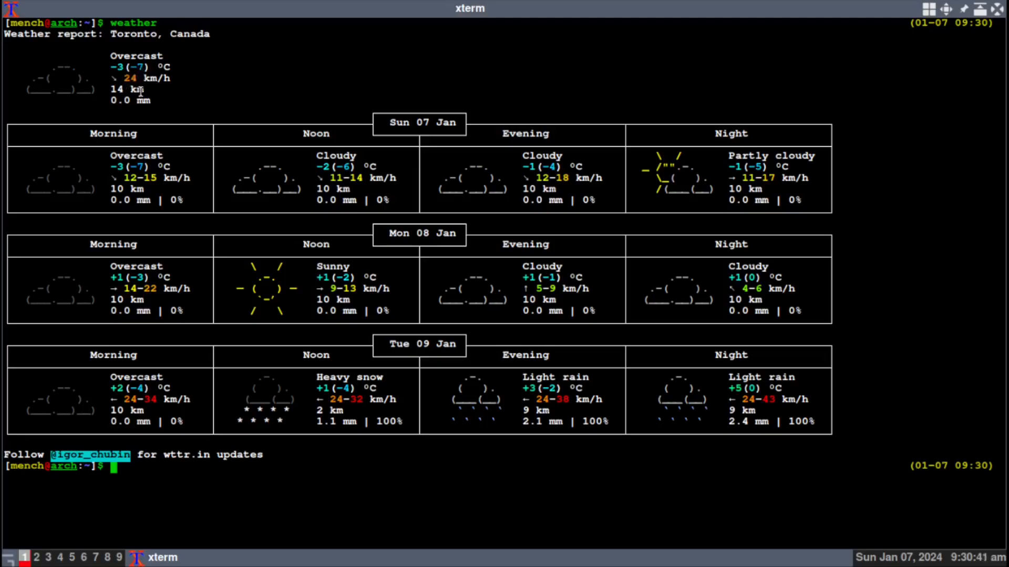
{"action": "mouse_move", "coordinate": [133, 88]}
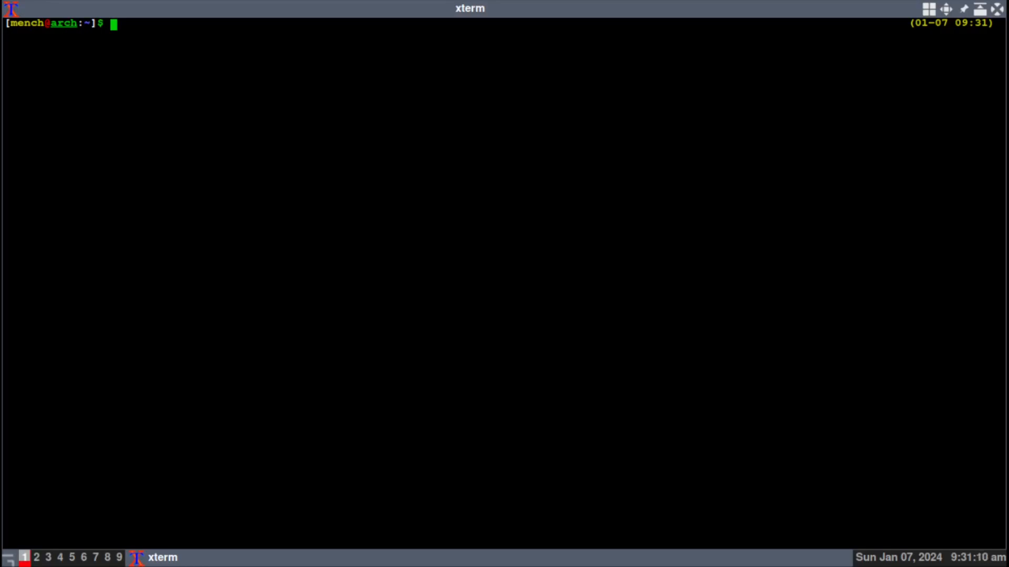
{"action": "type", "text": "weather"}
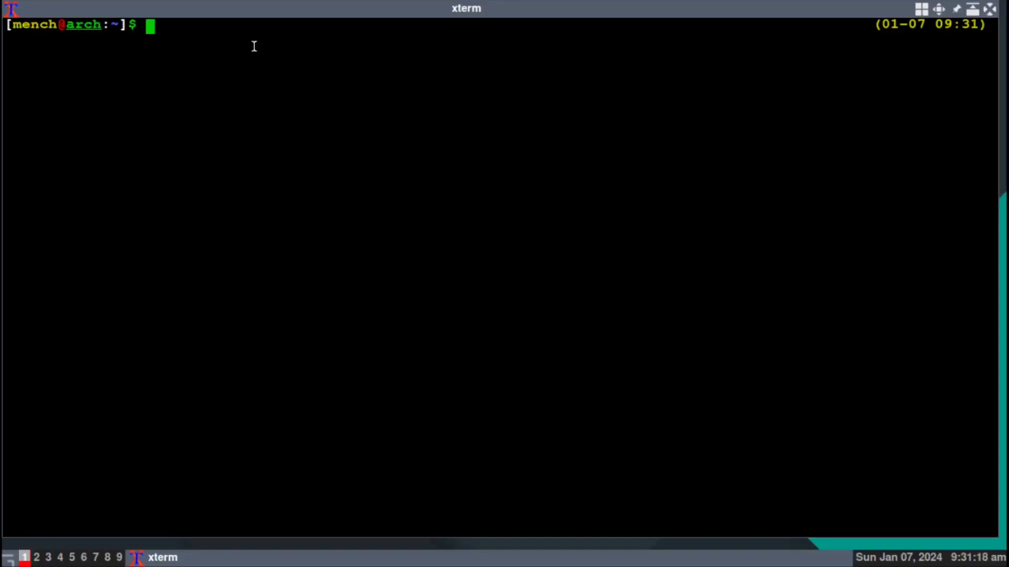
{"action": "type", "text": "w"}
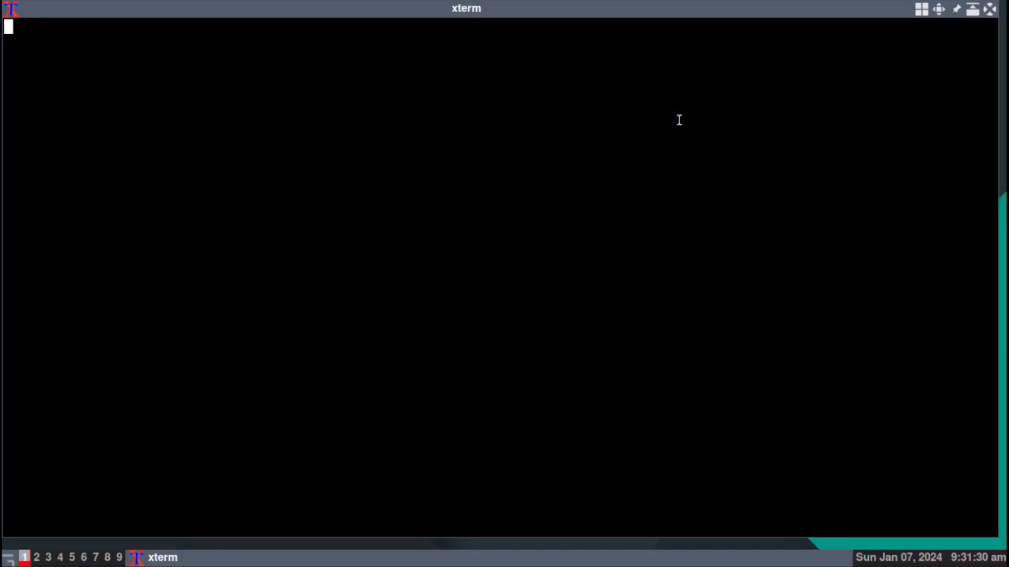
{"action": "type", "text": "w"}
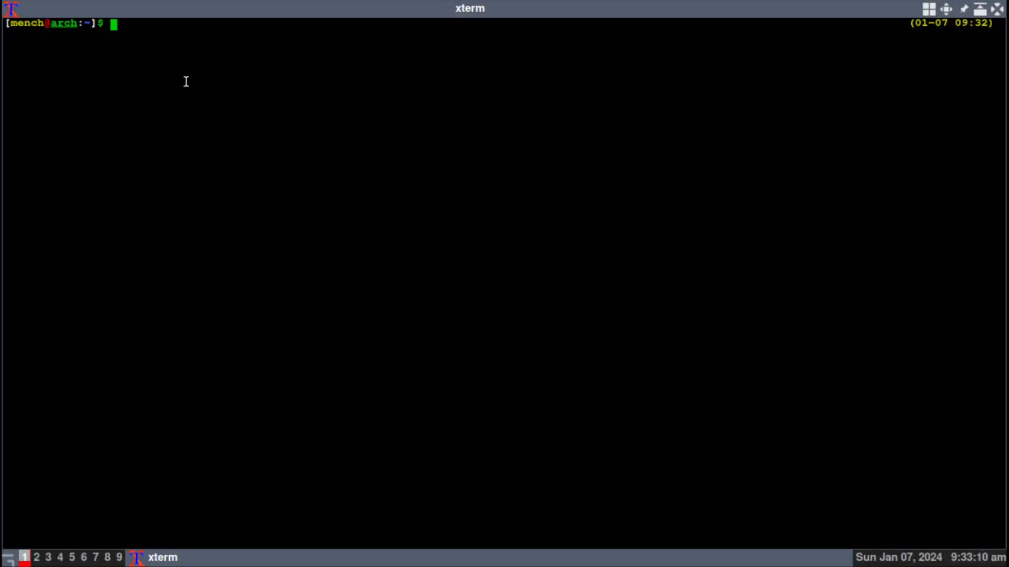
{"action": "type", "text": "curl"}
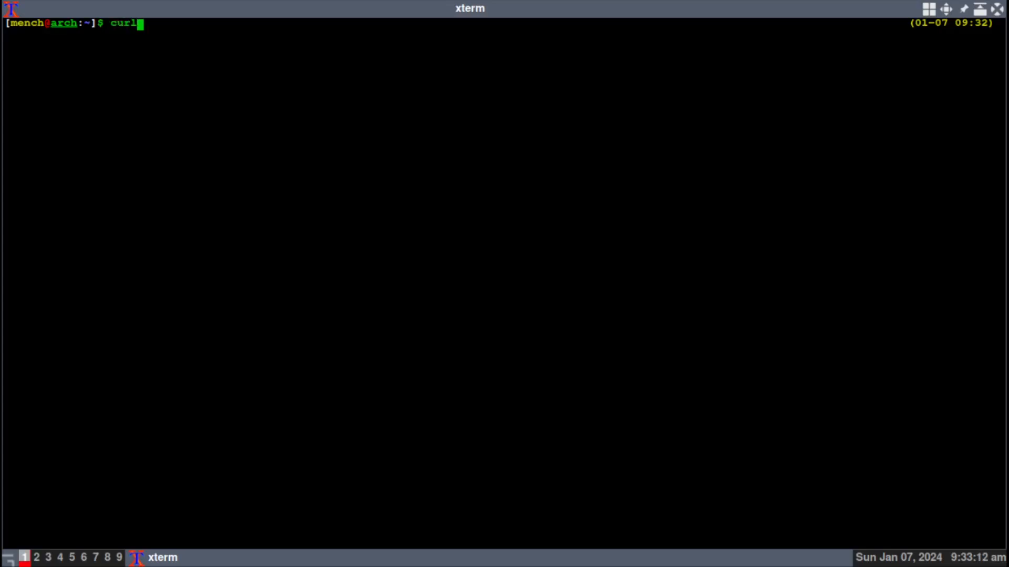
{"action": "type", "text": "\" \""}
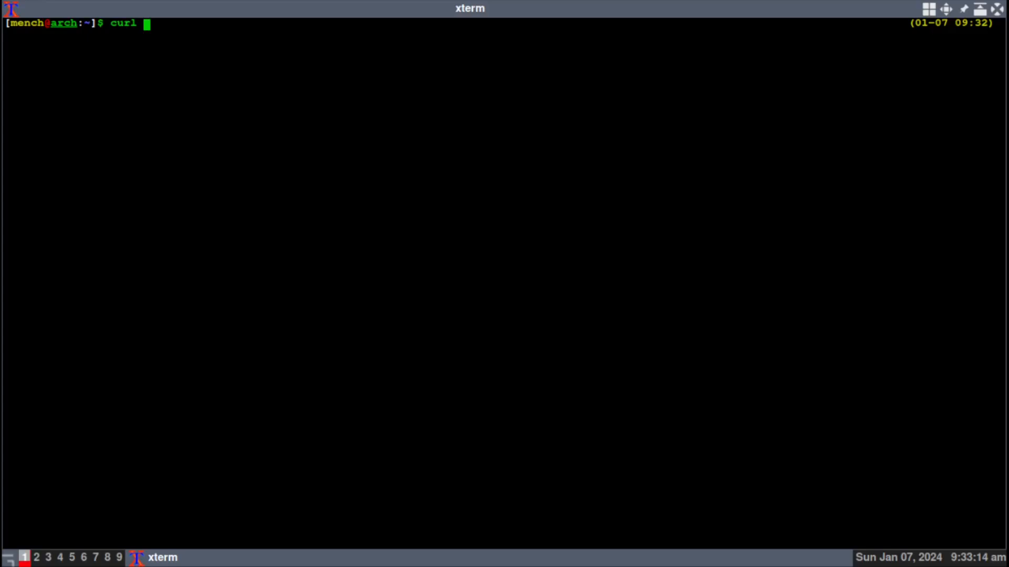
{"action": "type", "text": "wttr"}
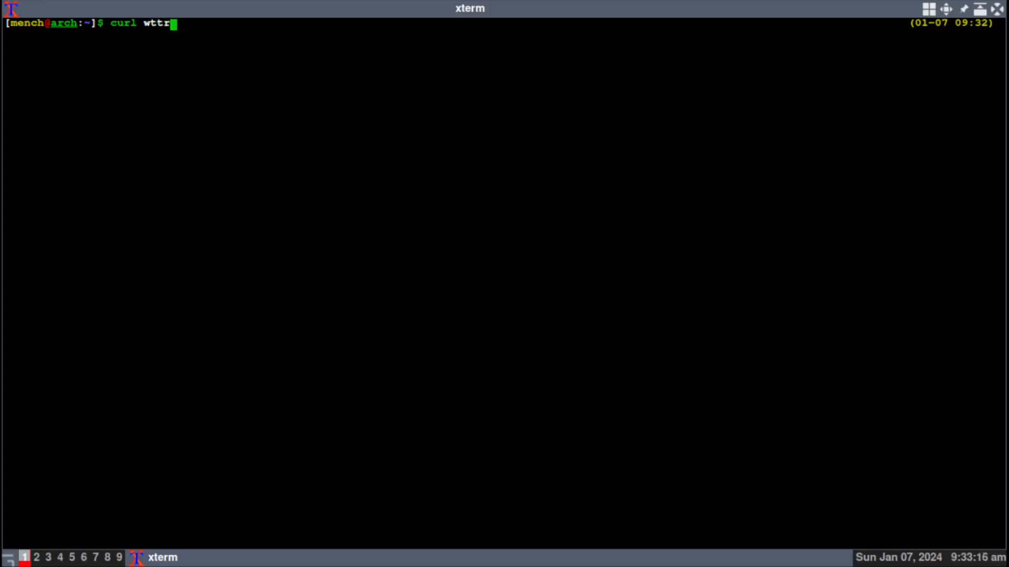
{"action": "type", "text": ".in"}
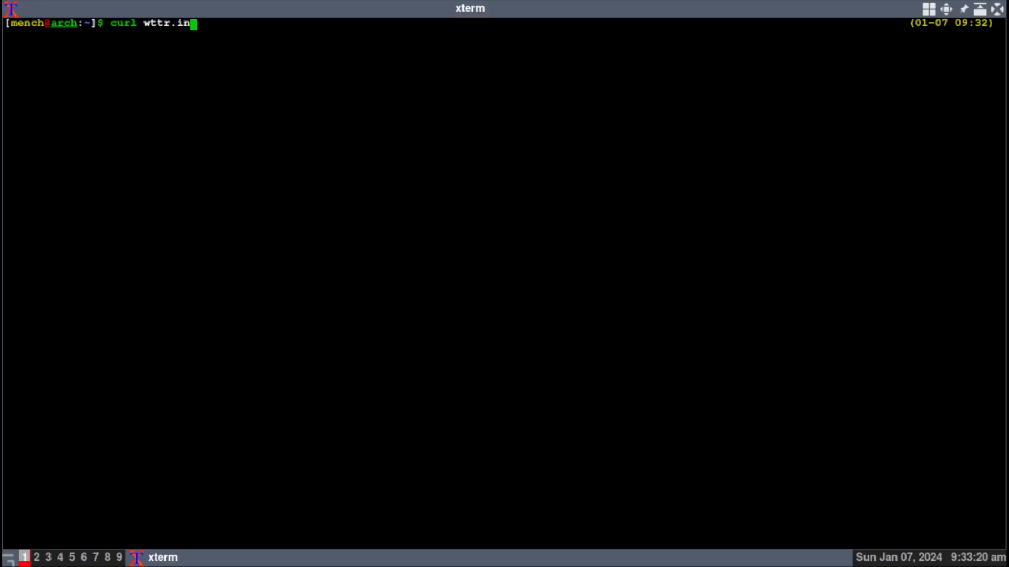